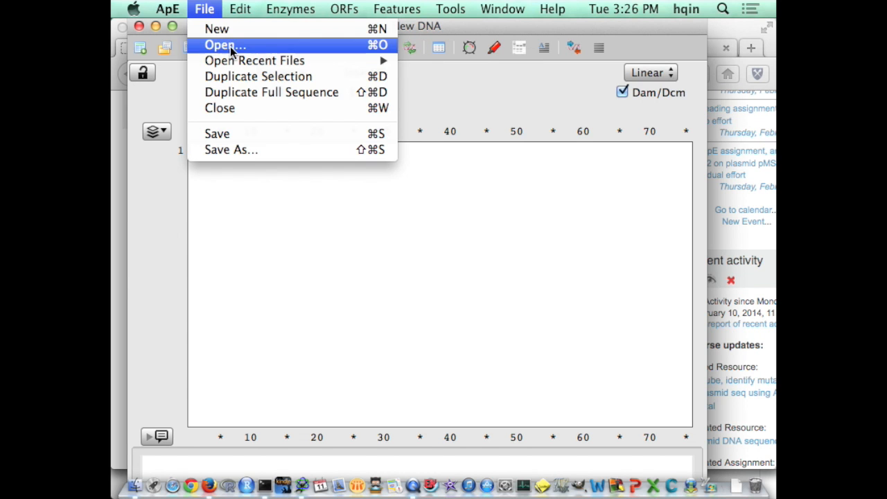
- Begin opening a sequence file from ApE's File menu before switching to the course page
left_click(223, 44)
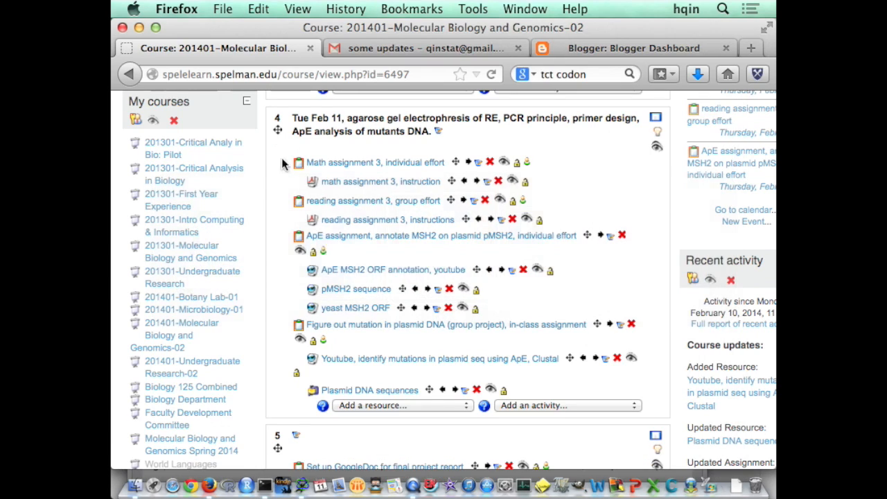
- Download the pMSH2 plasmid sequence from the course page link
left_click(355, 289)
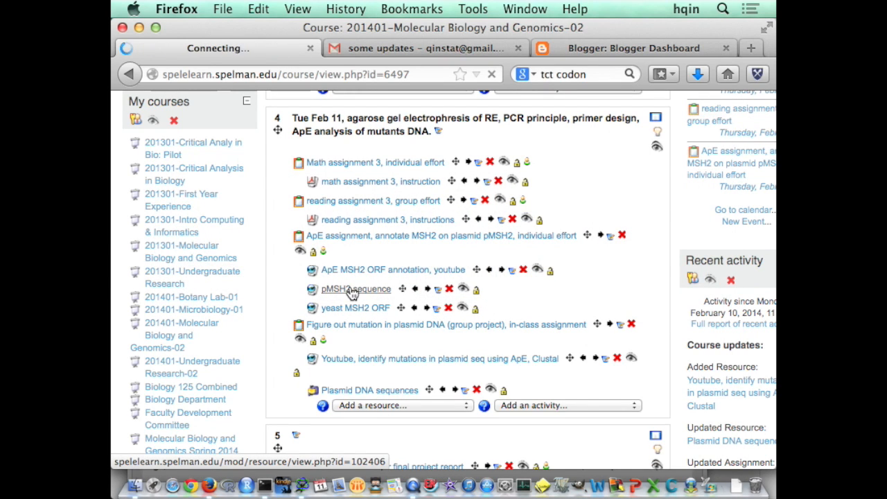
left_click(356, 290)
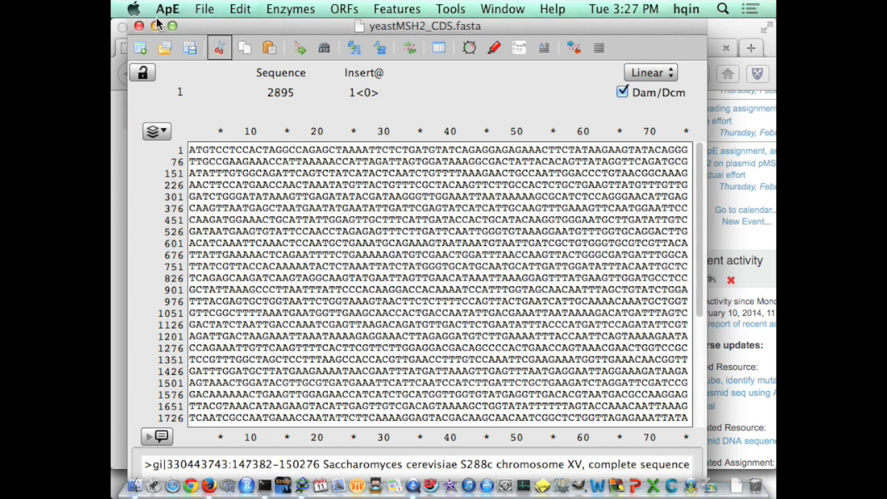
- Load pMSH2.fasta from Downloads, set its window aside and return to yeastMSH2_CDS.fasta
left_click(205, 8)
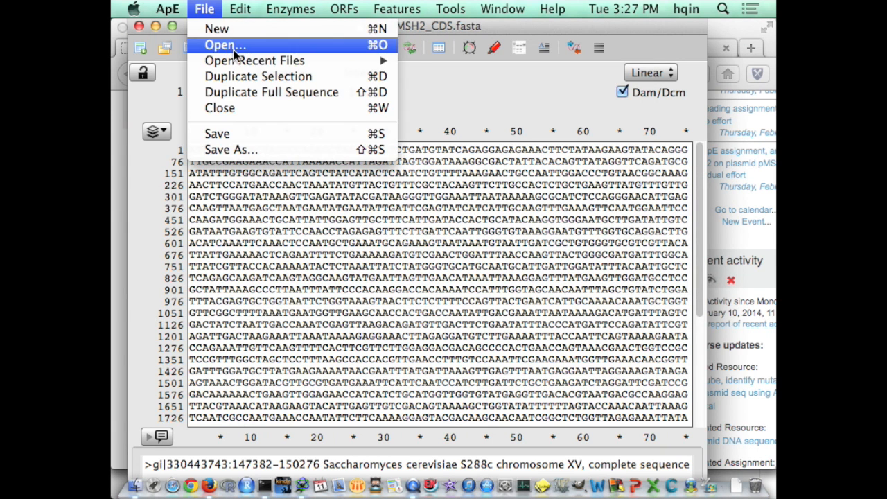
left_click(222, 46)
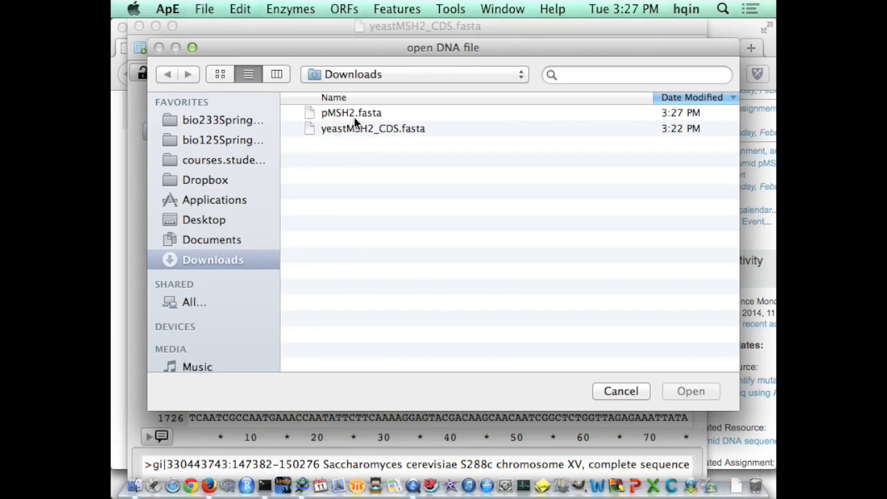
double_click(352, 112)
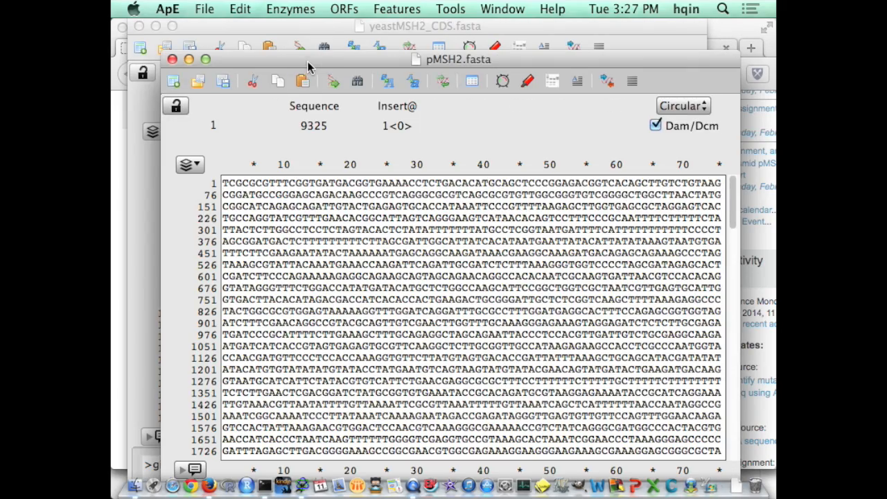
left_click_drag(457, 59, 488, 110)
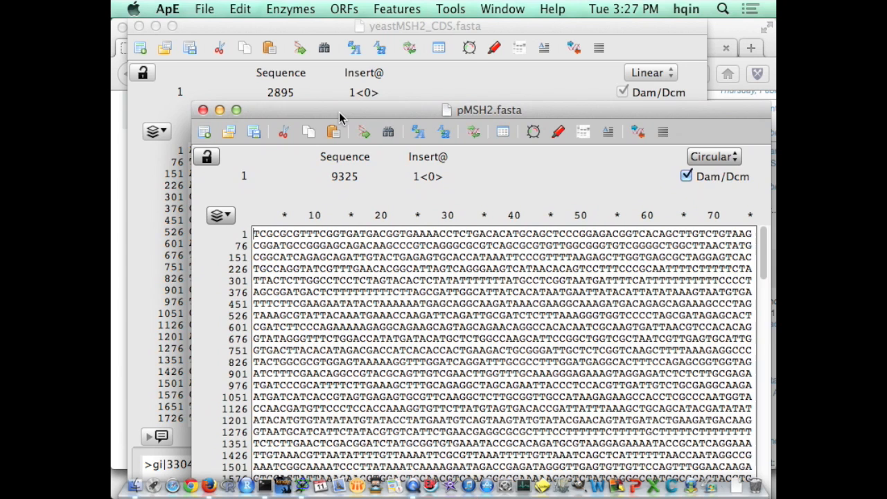
left_click(200, 109)
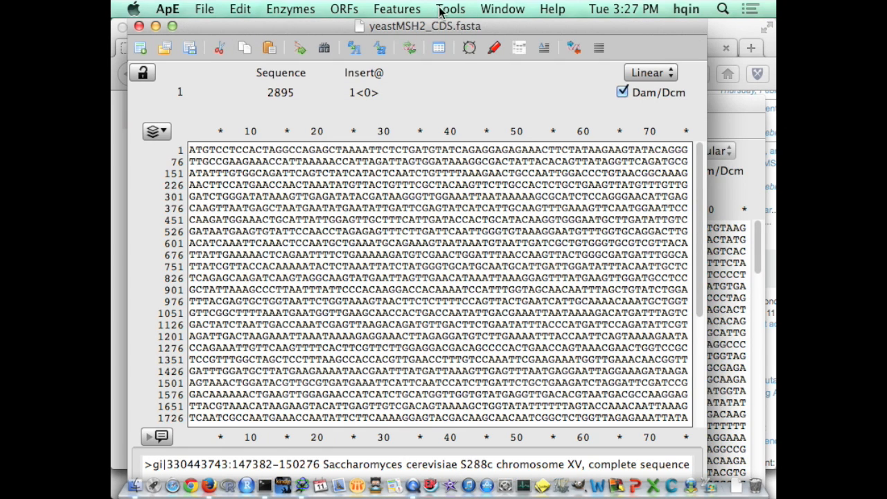
- Delete the final TAA stop codon so the yeast MSH2 CDS drops to 2892 bases
left_click(594, 228)
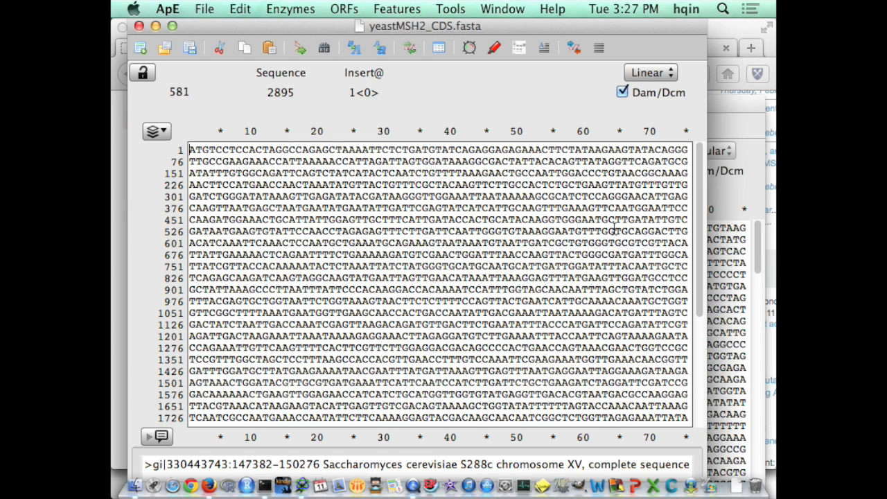
scroll("down", 3)
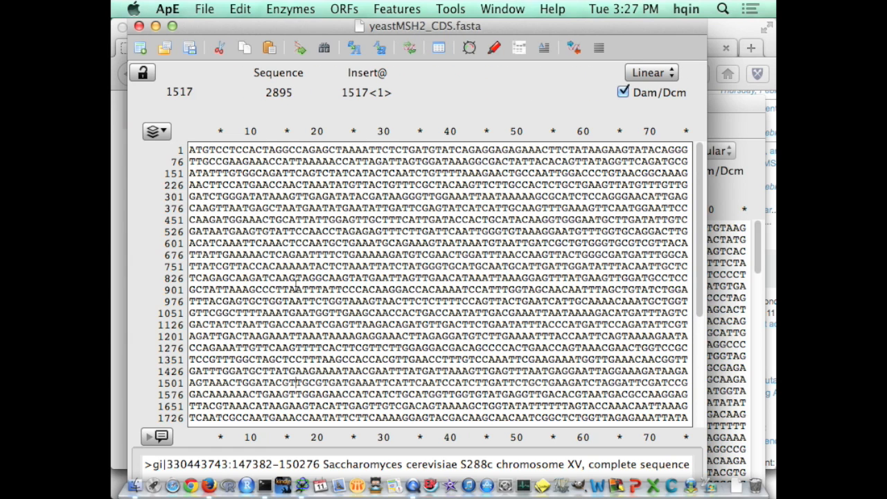
scroll("down", 3)
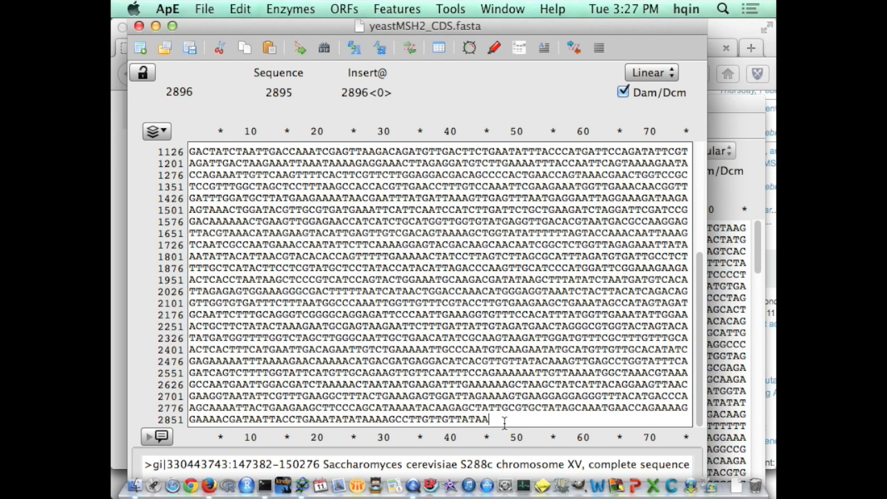
key("Backspace")
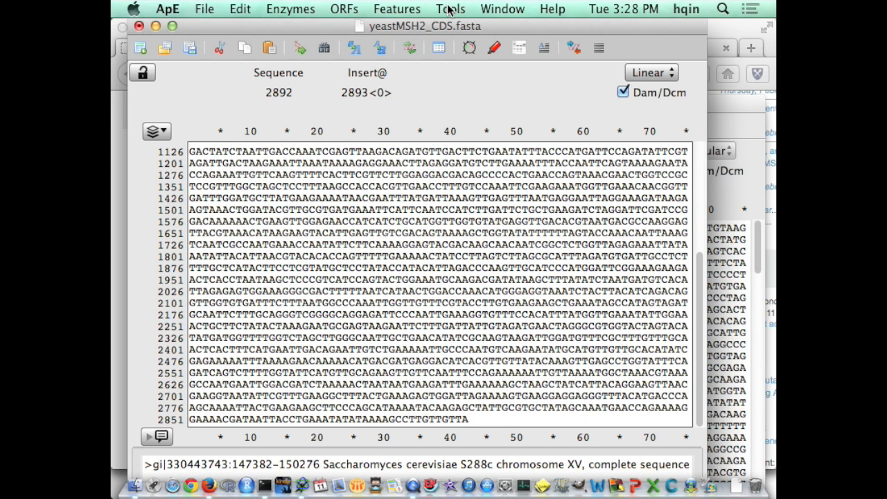
- Run Align Two Sequences with pMSH2.fasta first and yeastMSH2_CDS.fasta second
left_click(450, 8)
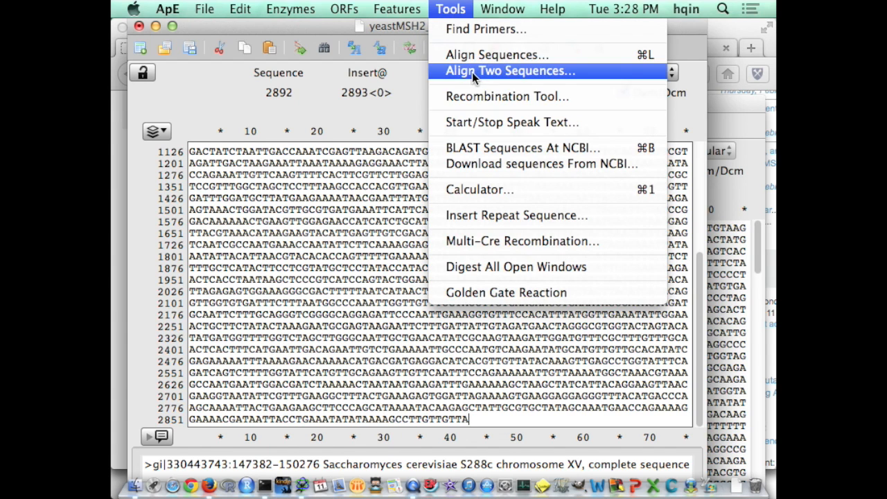
left_click(511, 71)
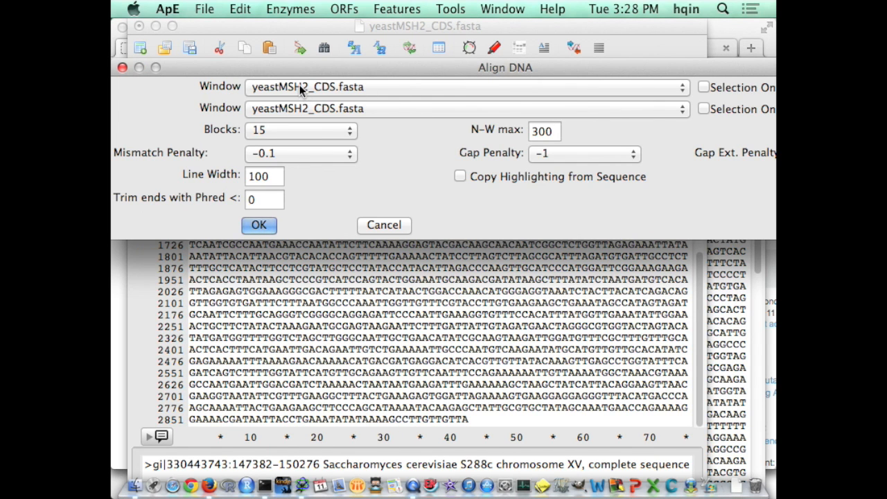
mouse_move(286, 86)
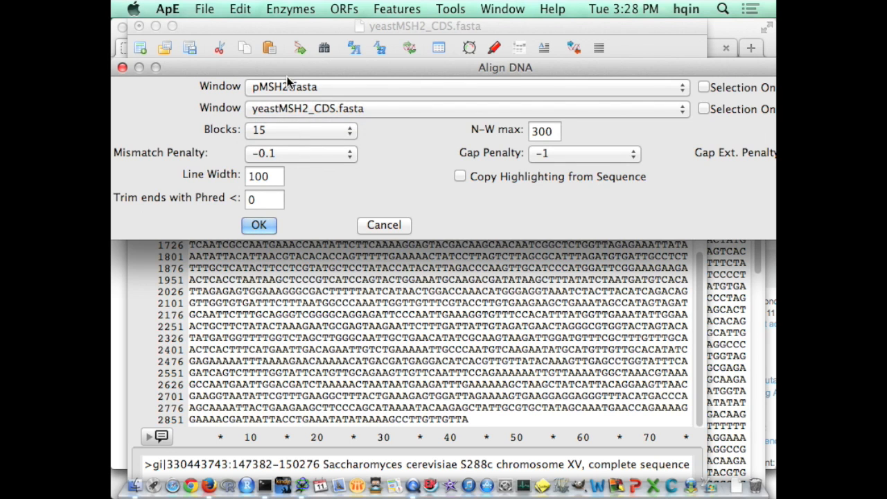
mouse_move(275, 153)
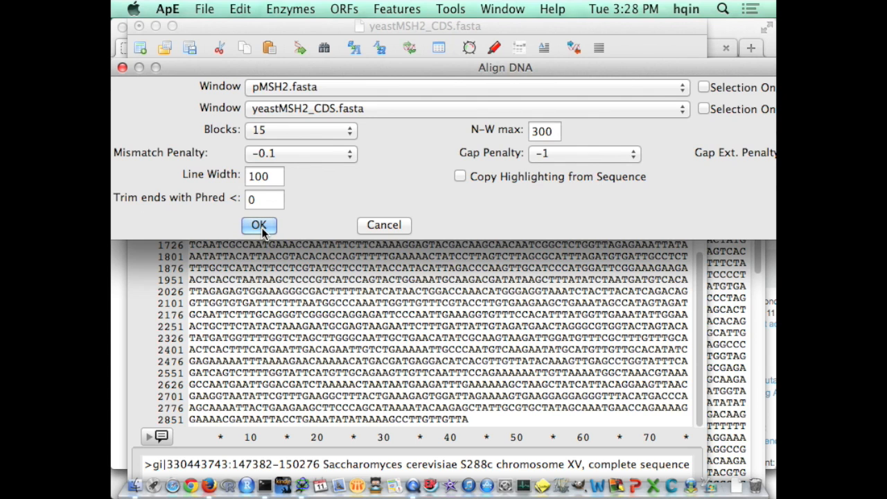
left_click(258, 225)
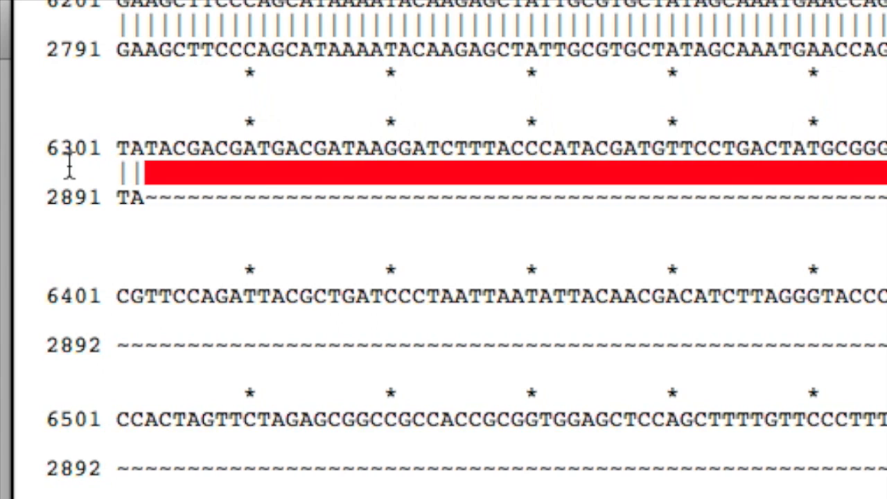
- Return to the yeastMSH2_CDS.fasta window after reviewing the alignment's end near base 6302
left_click(125, 148)
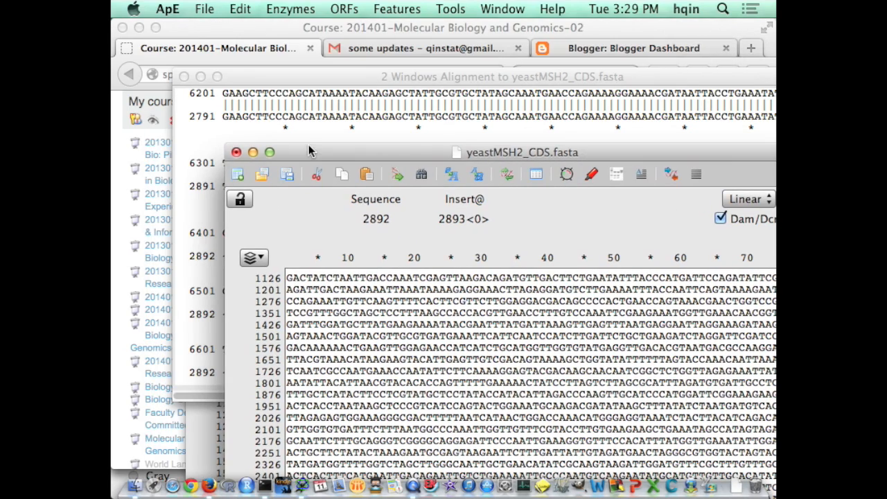
- Bring the pMSH2.fasta window forward via the Window menu and show its Edit commands
left_click(502, 8)
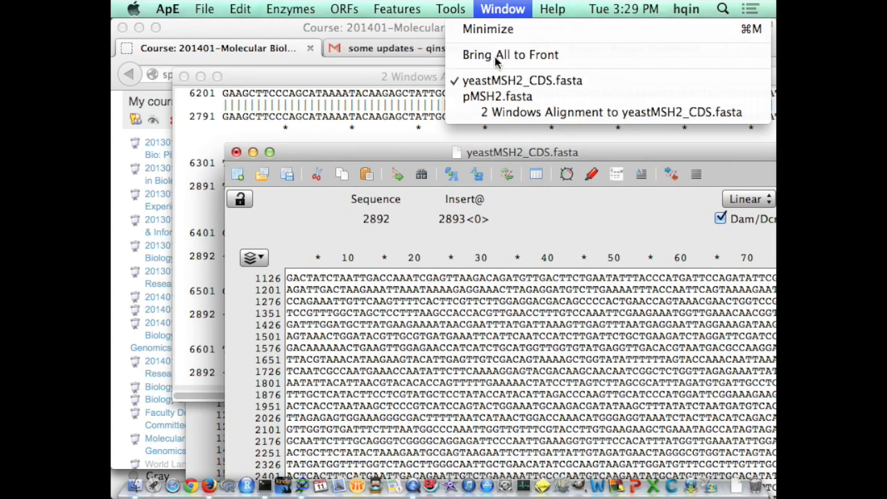
left_click(495, 97)
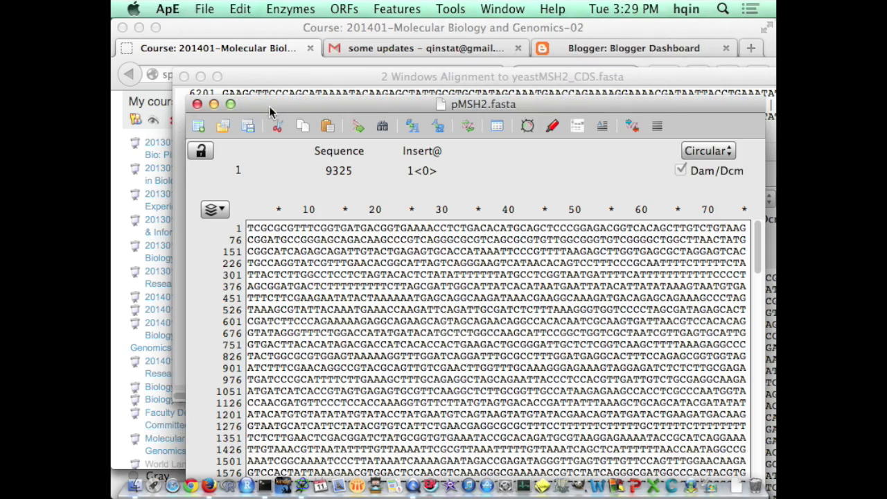
left_click(241, 8)
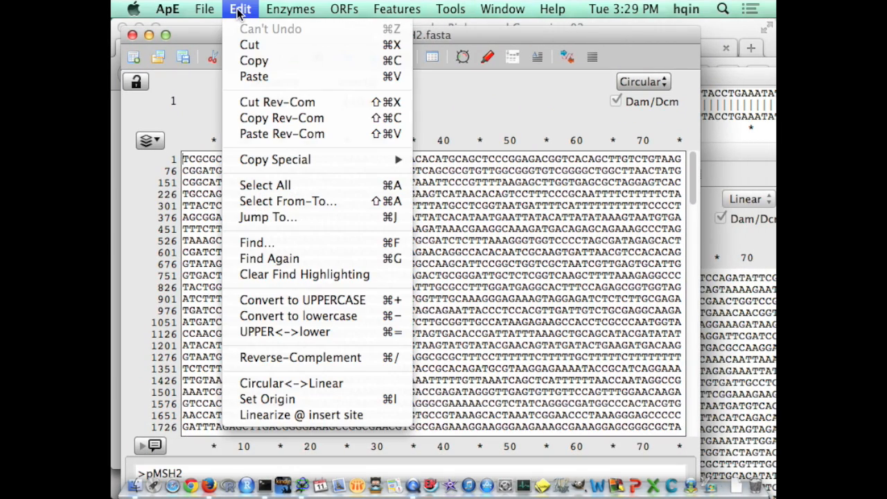
mouse_move(288, 201)
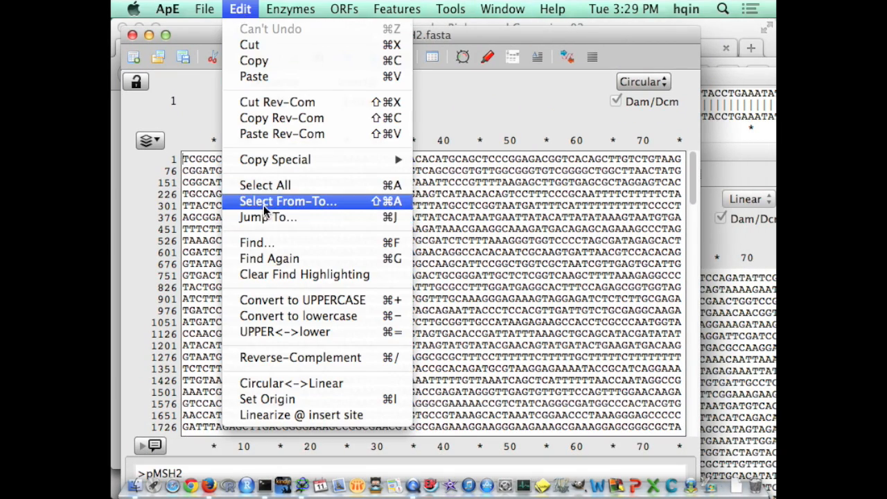
- Select pMSH2 bases 3378 to 6302, the 2925 bp MSH2 coding span
left_click(288, 201)
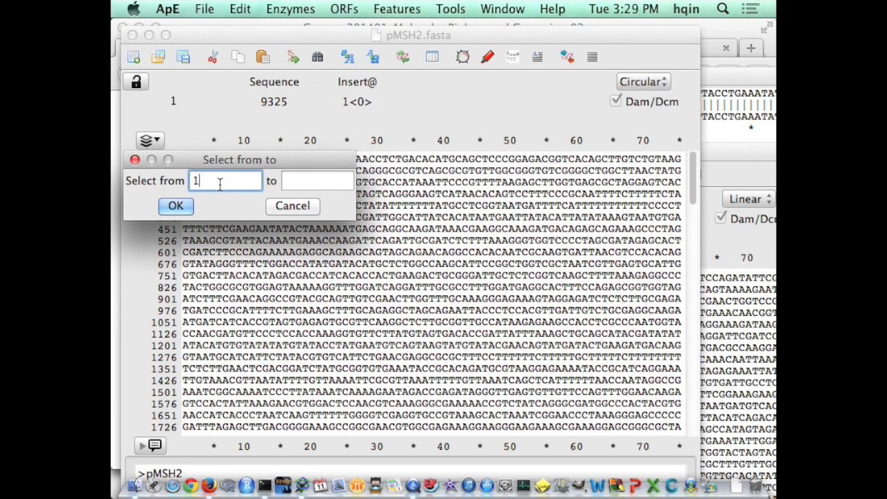
type("3378")
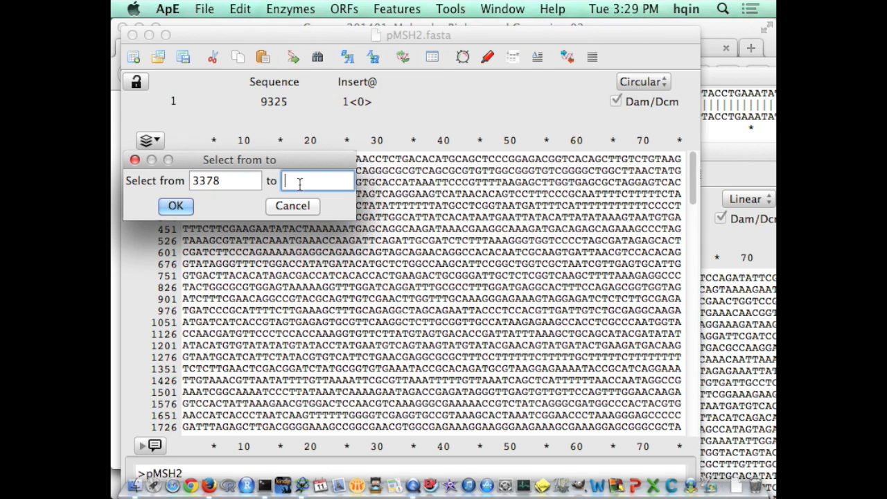
type("6")
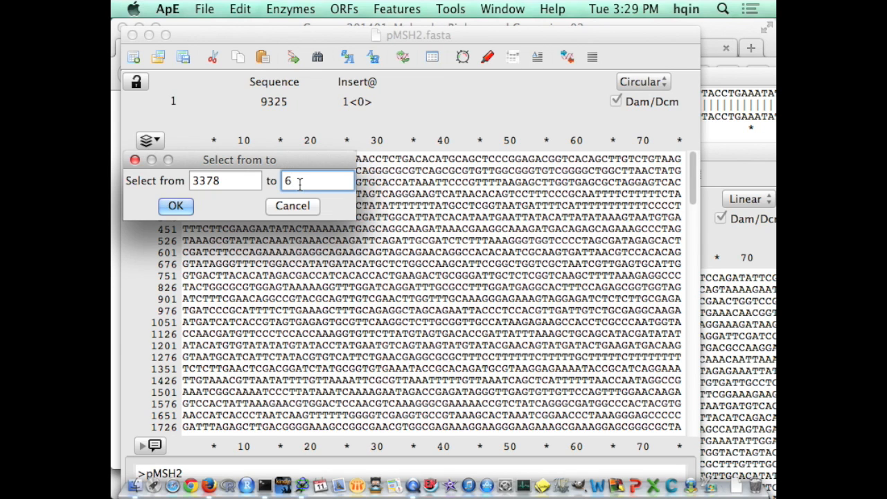
type("302")
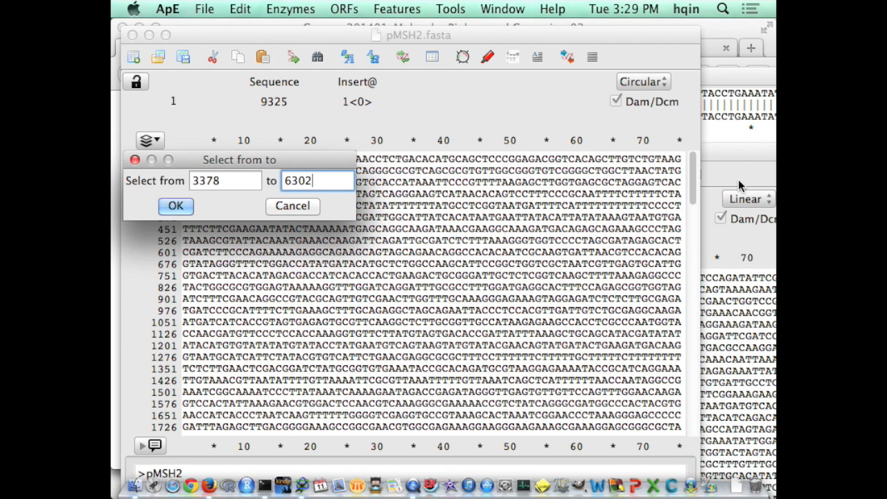
left_click(502, 8)
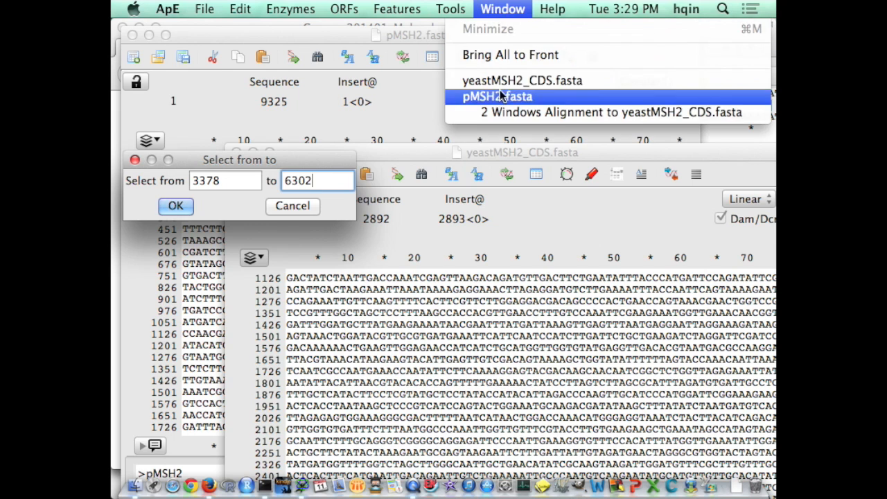
left_click(616, 112)
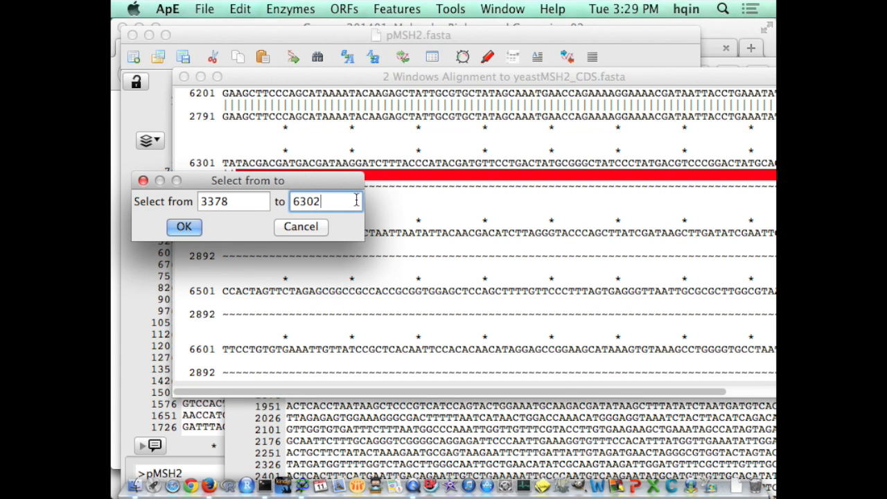
left_click(183, 228)
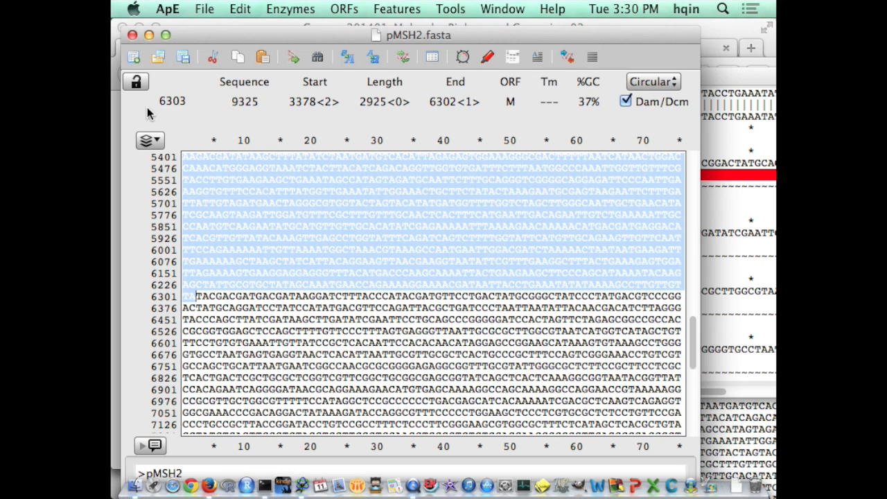
- Create a feature named MSH2 on the selection, typed Genes > CDS with red forward colour
left_click(397, 8)
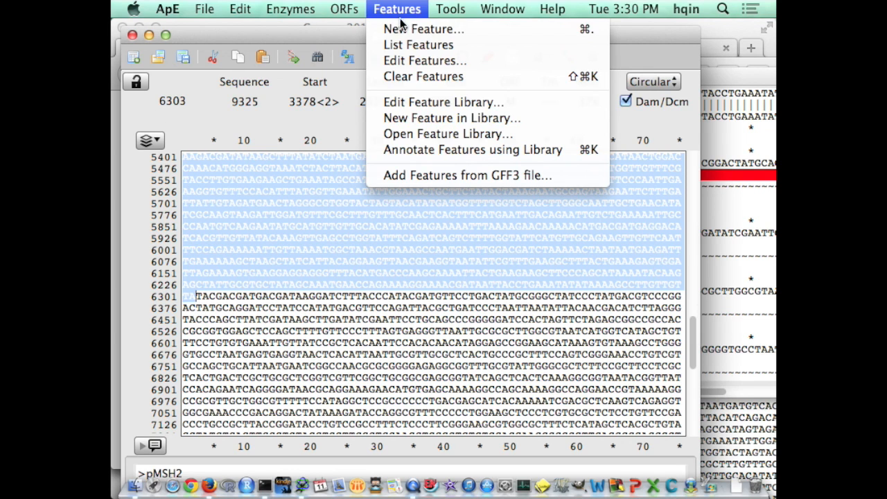
mouse_move(423, 29)
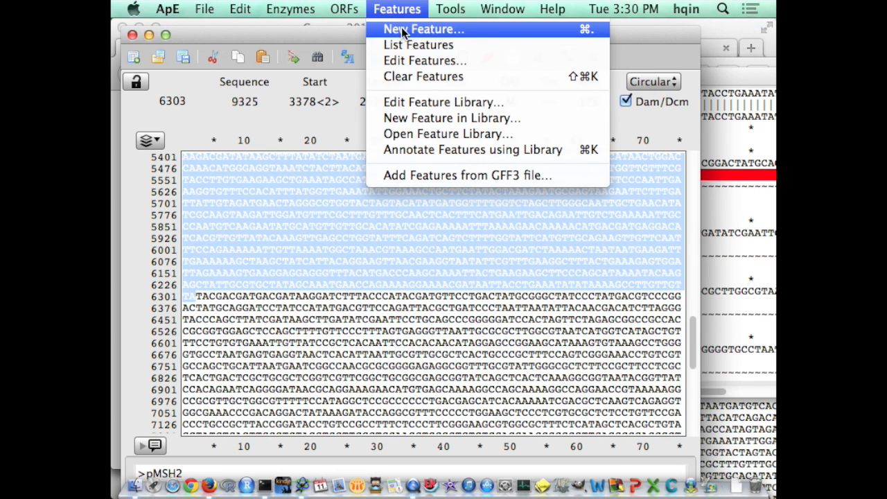
left_click(423, 28)
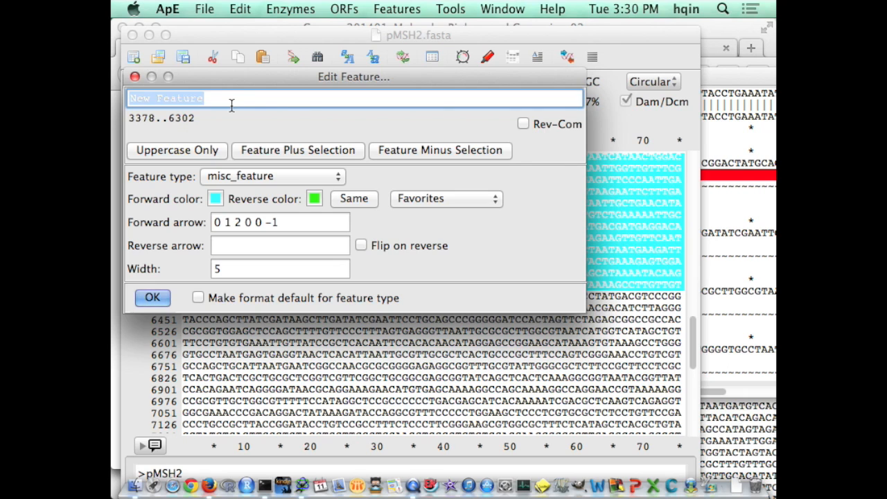
type("MSH2")
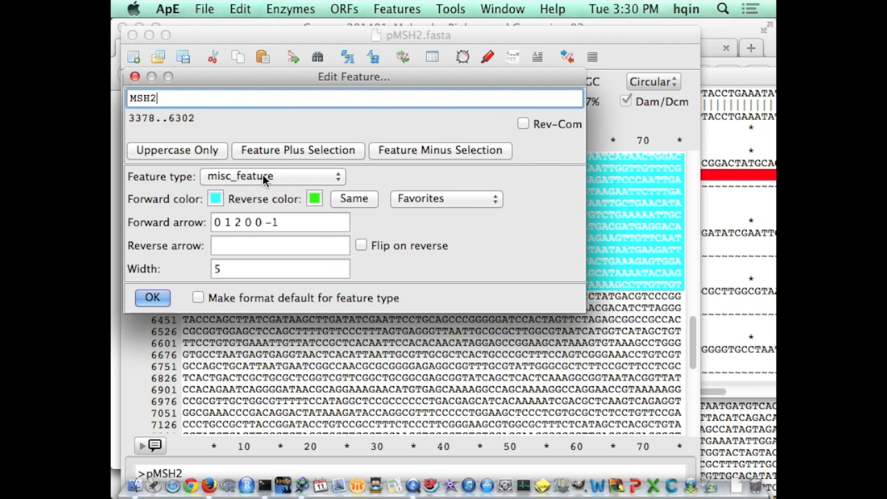
left_click(272, 176)
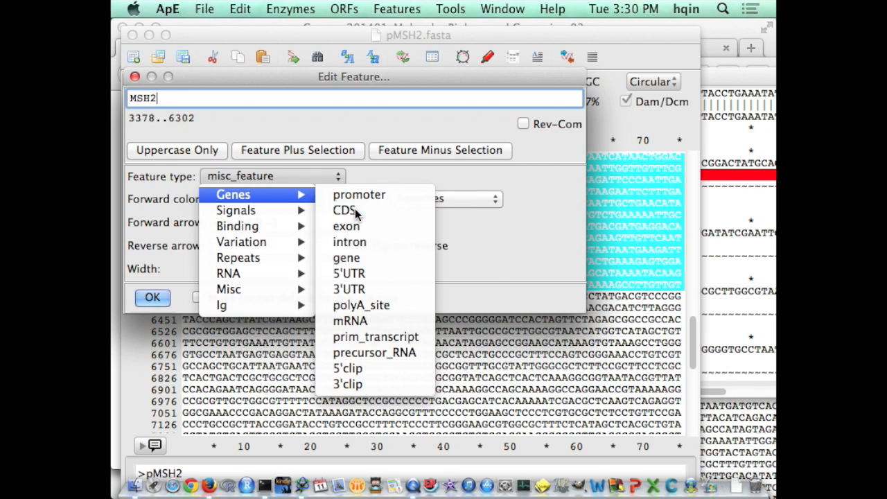
left_click(343, 211)
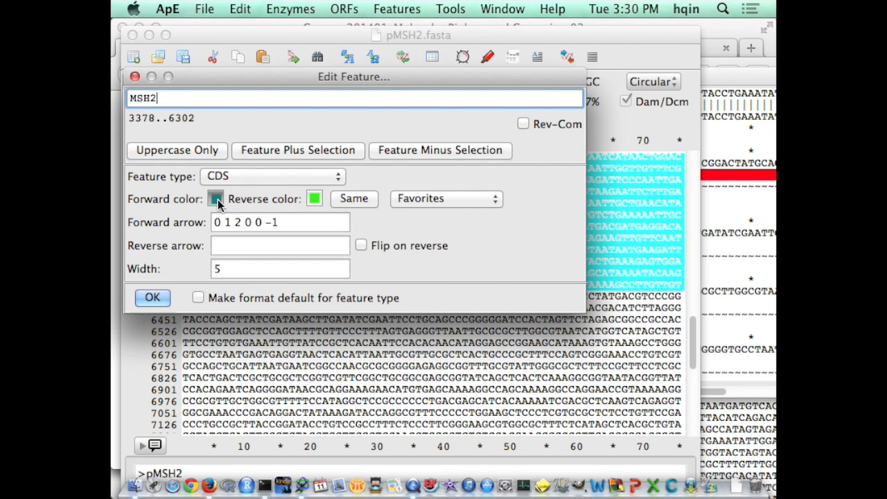
left_click(217, 199)
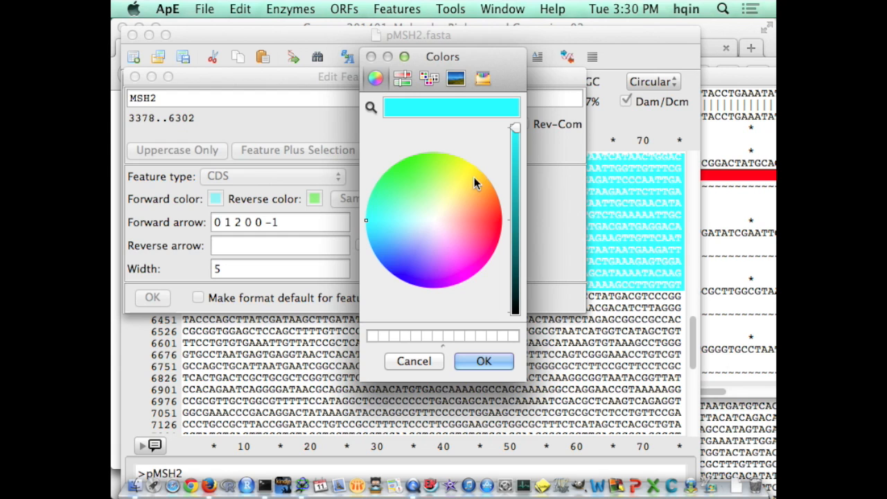
mouse_move(407, 273)
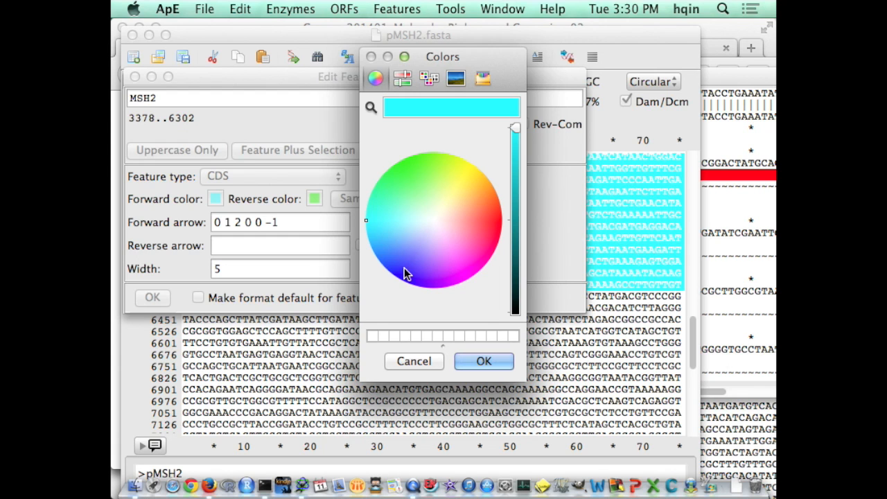
left_click(485, 228)
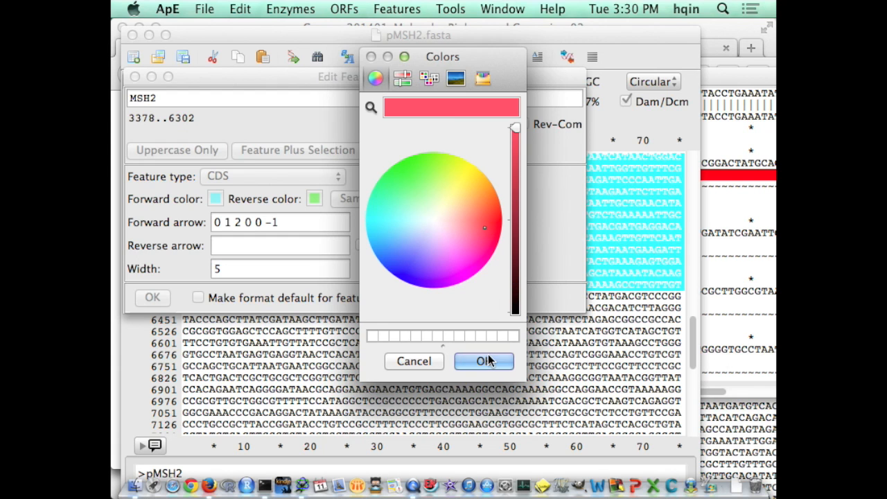
left_click(484, 361)
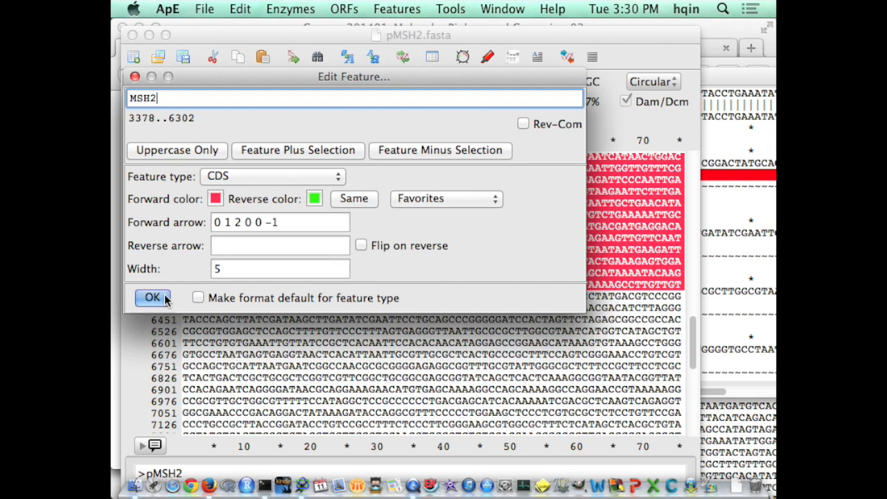
left_click(153, 296)
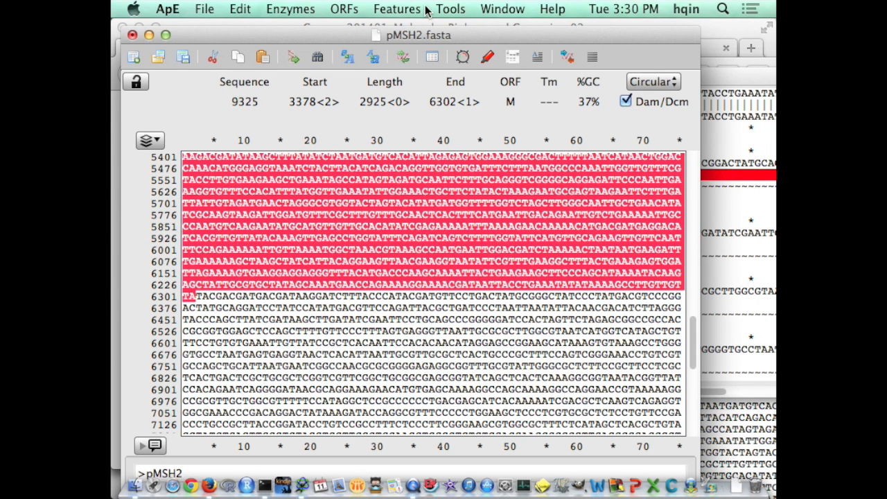
- Annotate pMSH2 with known features using the feature library
left_click(397, 9)
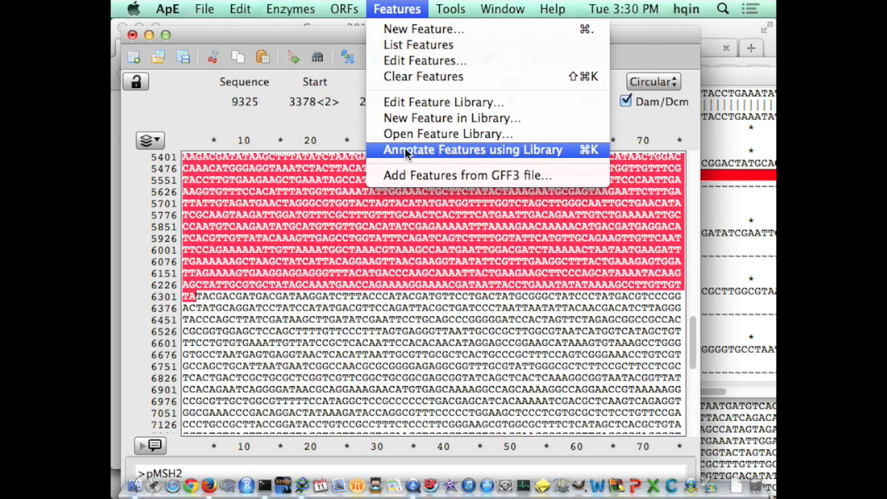
mouse_move(416, 155)
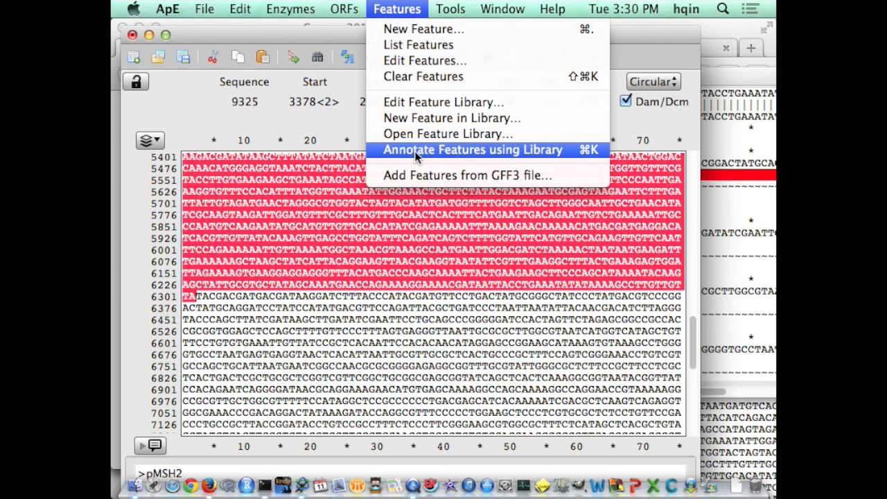
mouse_move(418, 154)
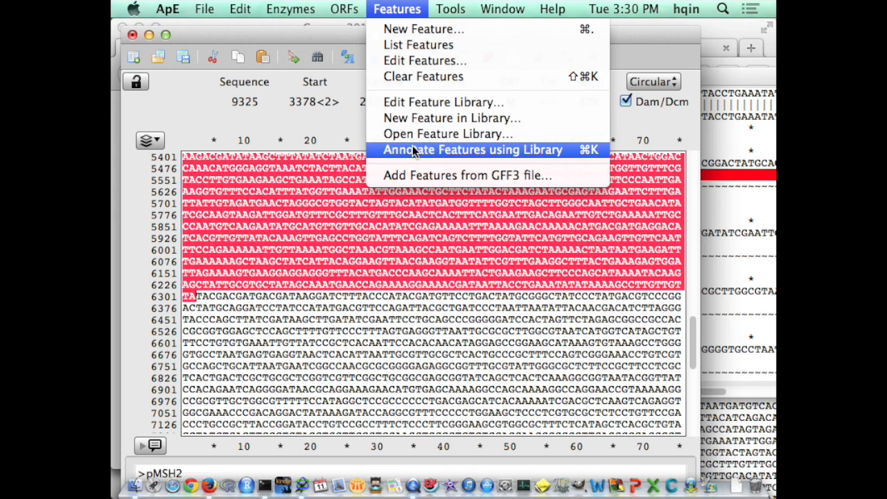
left_click(471, 149)
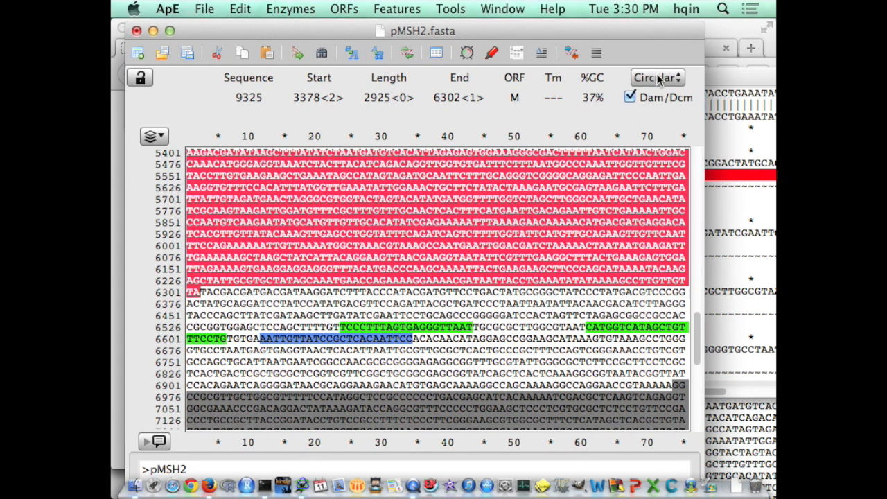
- Display the circular graphic map of pMSH2 showing MSH2 3378–6302 with AmpR, ColE1 and other features
left_click(291, 8)
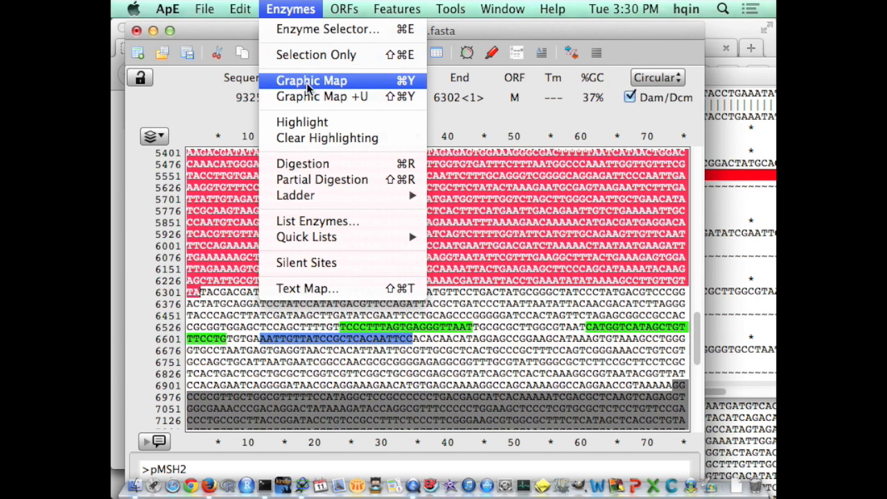
left_click(311, 81)
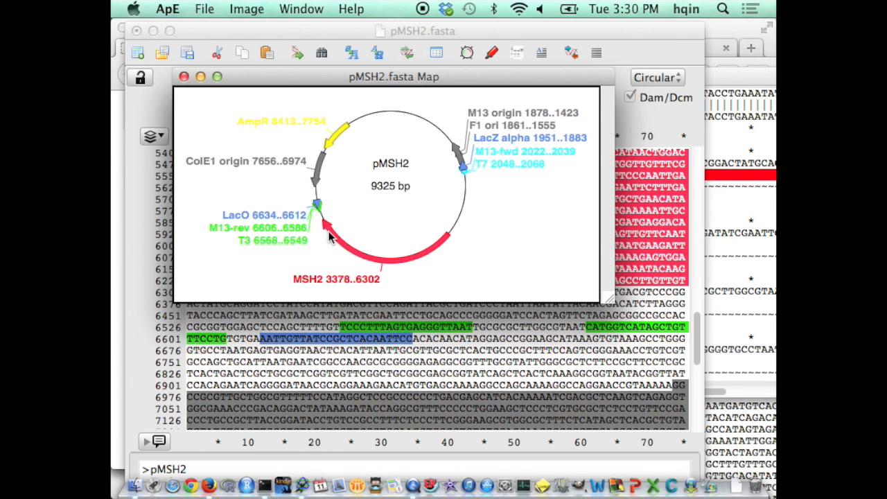
mouse_move(381, 264)
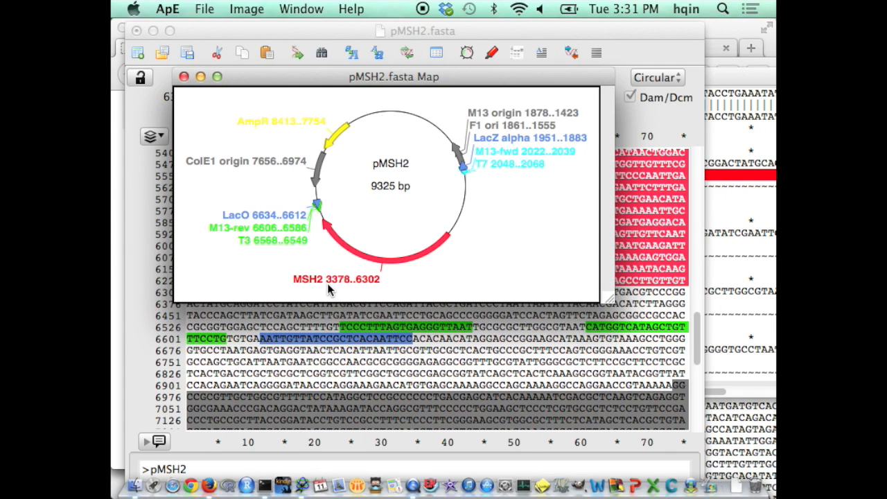
mouse_move(368, 290)
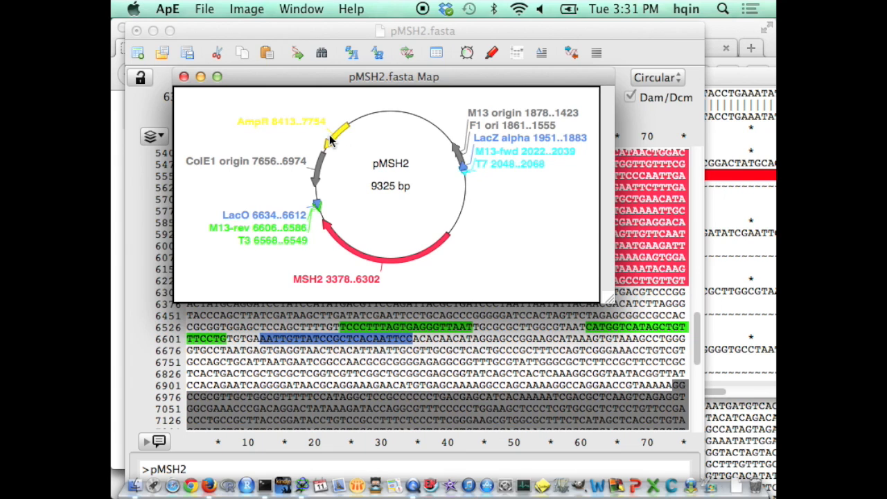
mouse_move(284, 138)
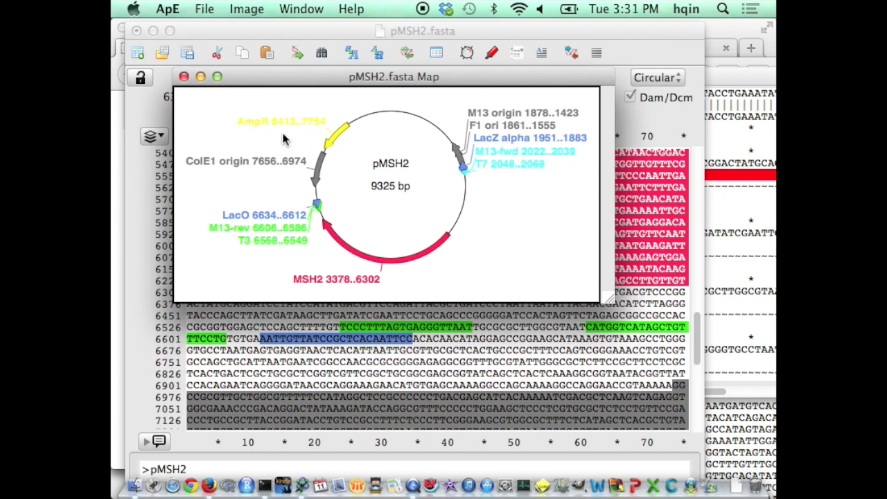
mouse_move(322, 174)
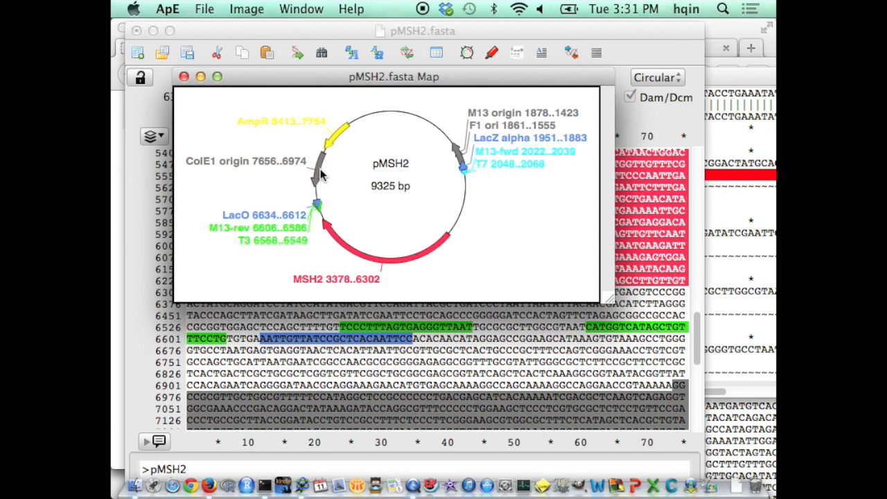
mouse_move(487, 183)
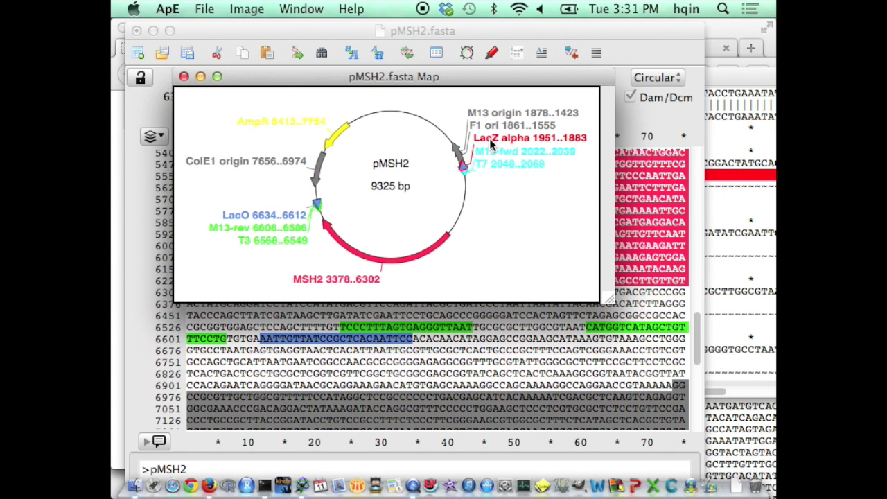
mouse_move(515, 146)
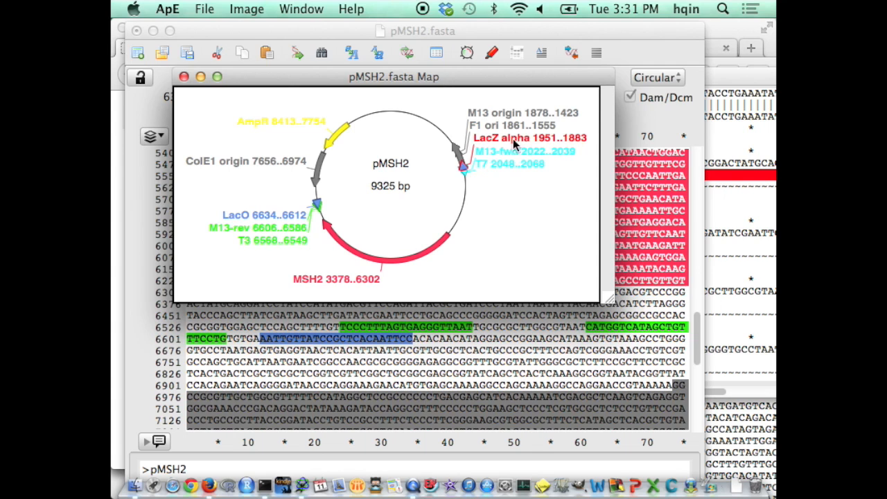